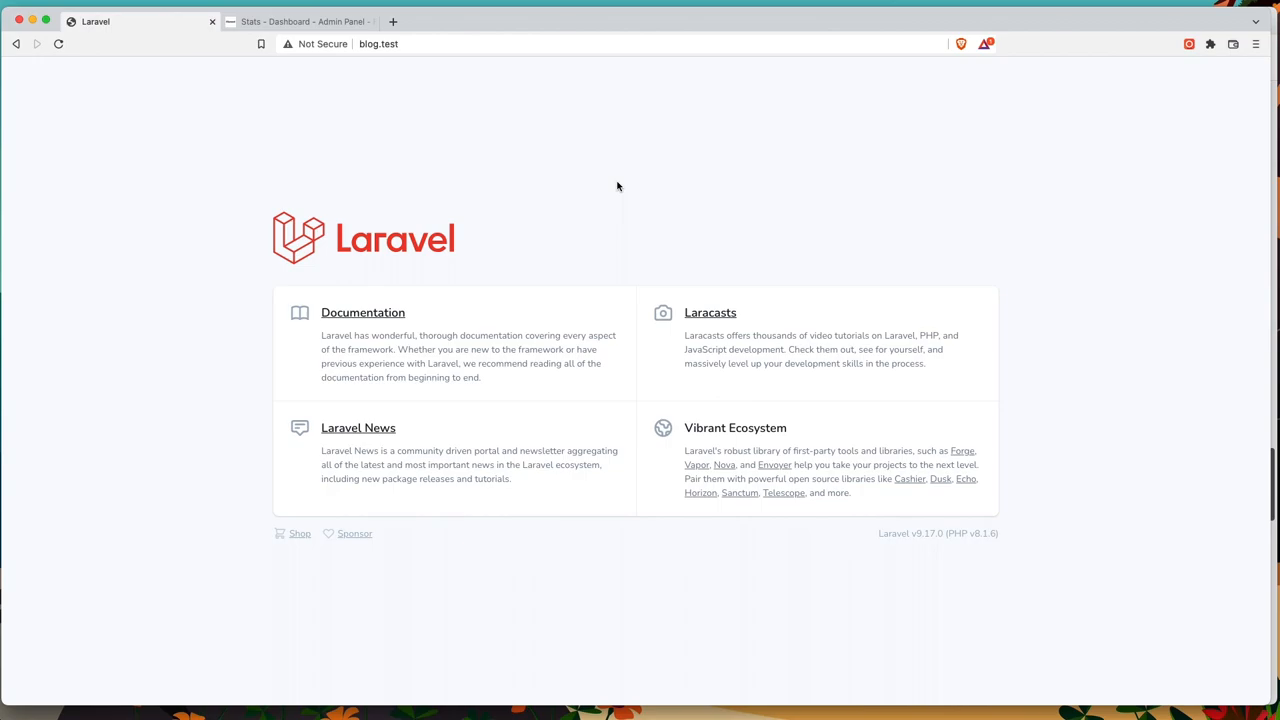
Step: Navigate the browser to blog.test/admin/login to reach the admin login page
left_click(300, 21)
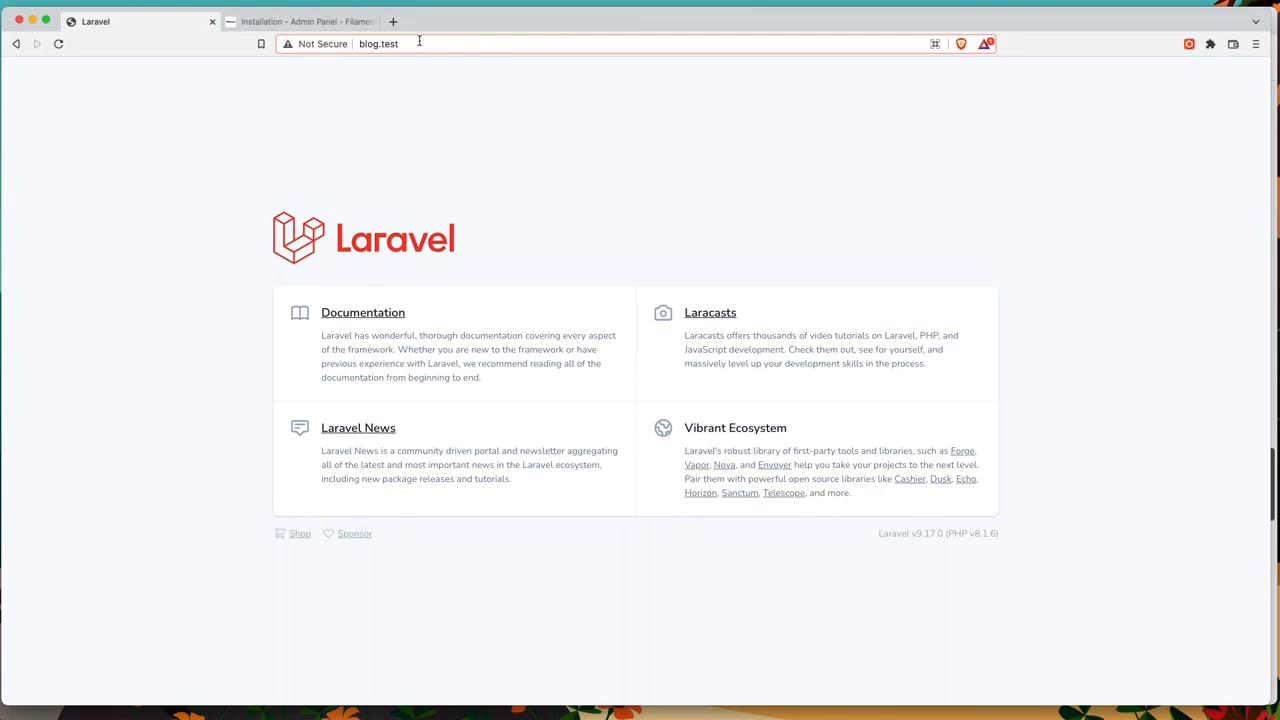
type("blog.test/admin/login")
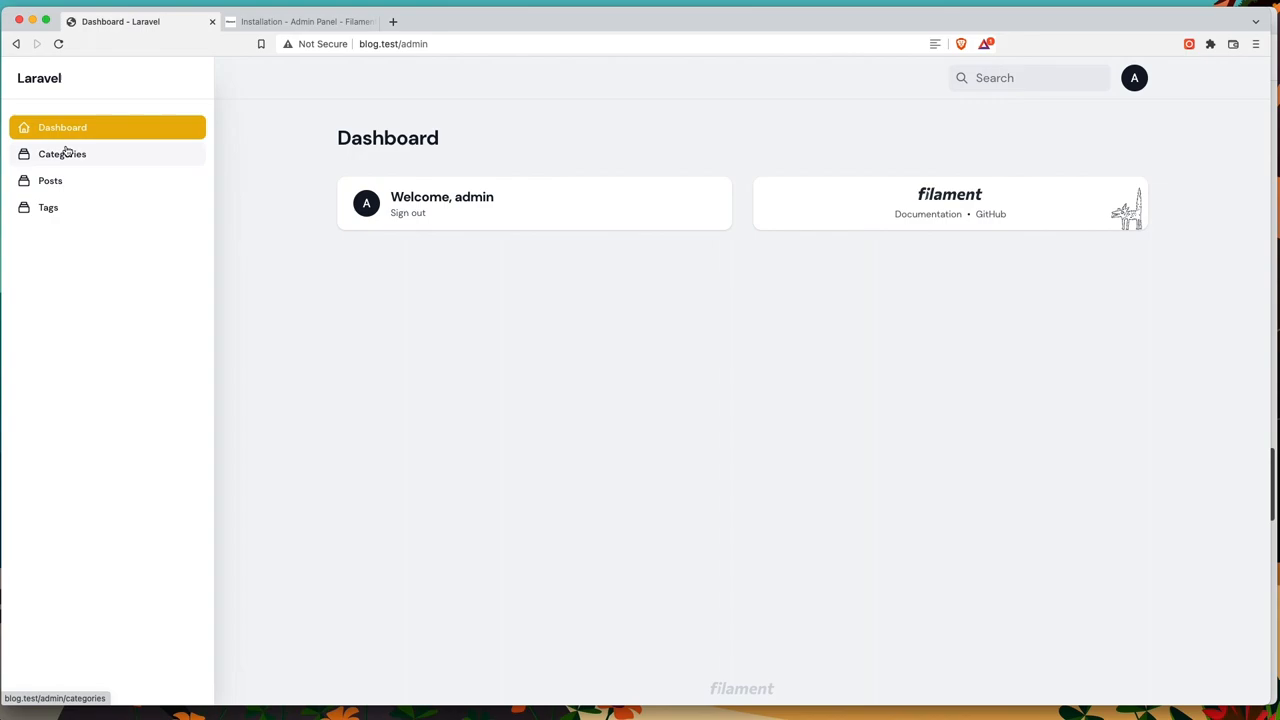
Step: Show the Categories list and search the table for 'vue'
left_click(62, 153)
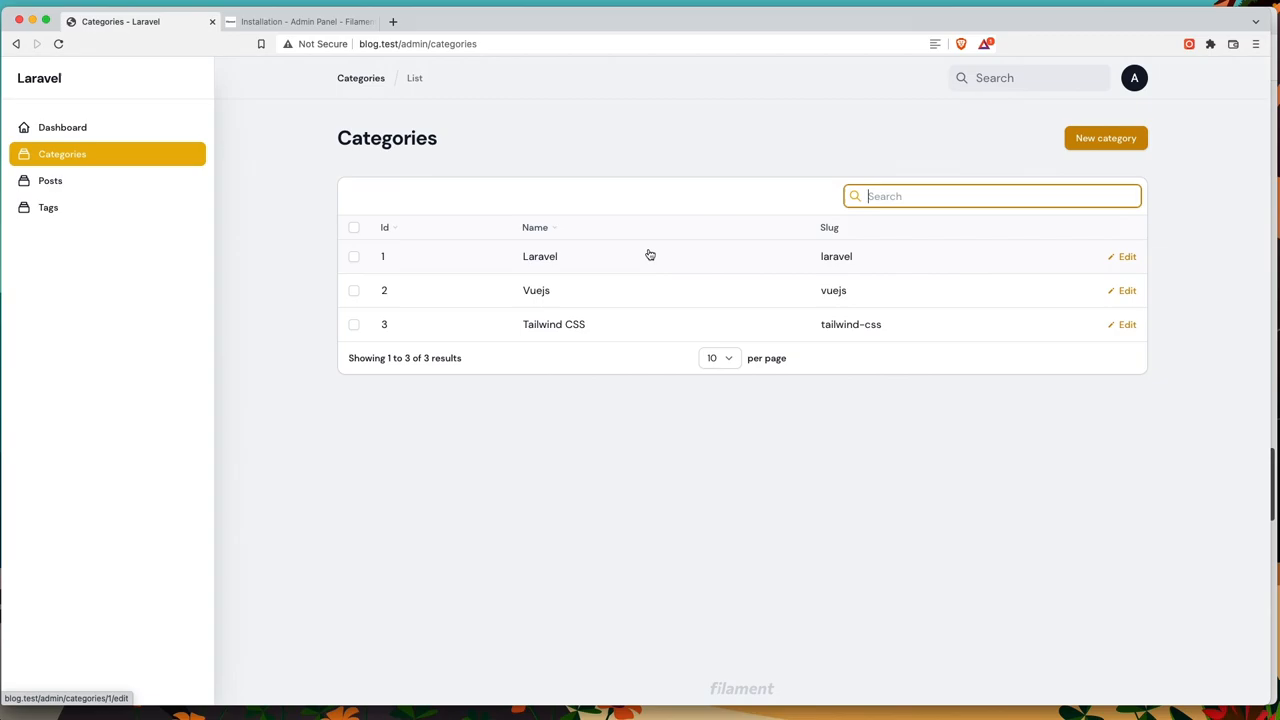
type("vue")
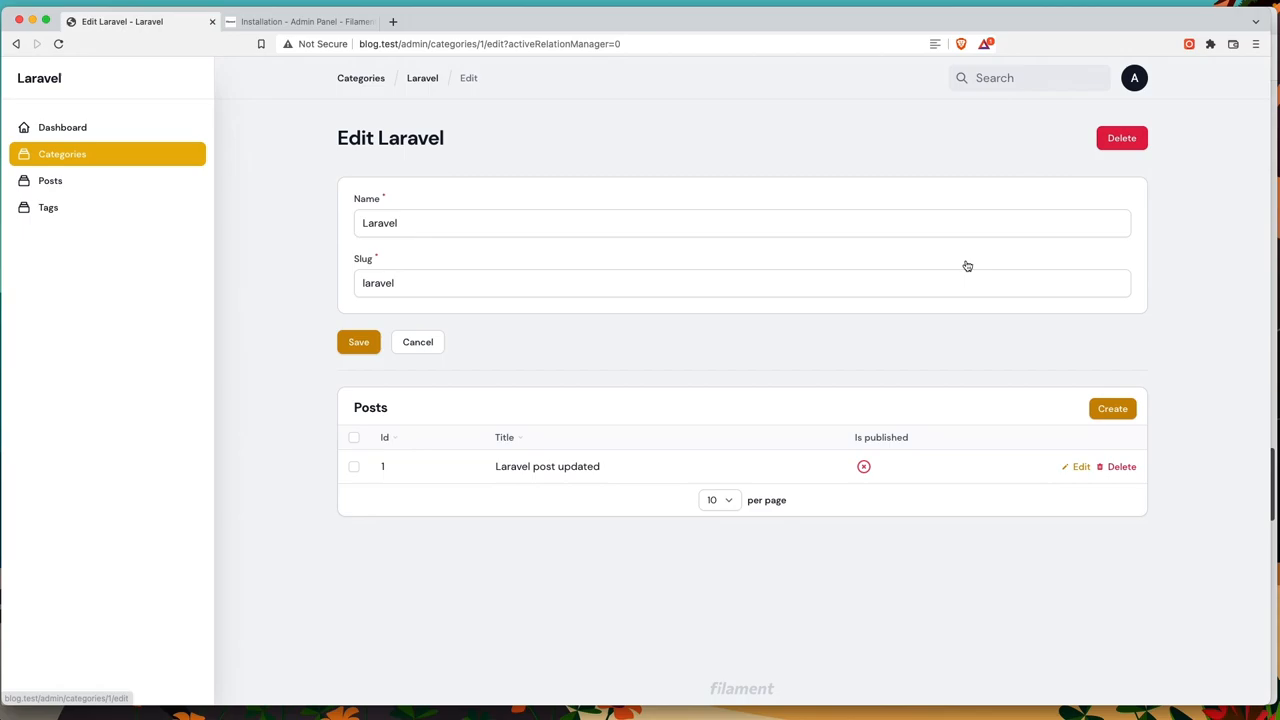
mouse_move(496, 420)
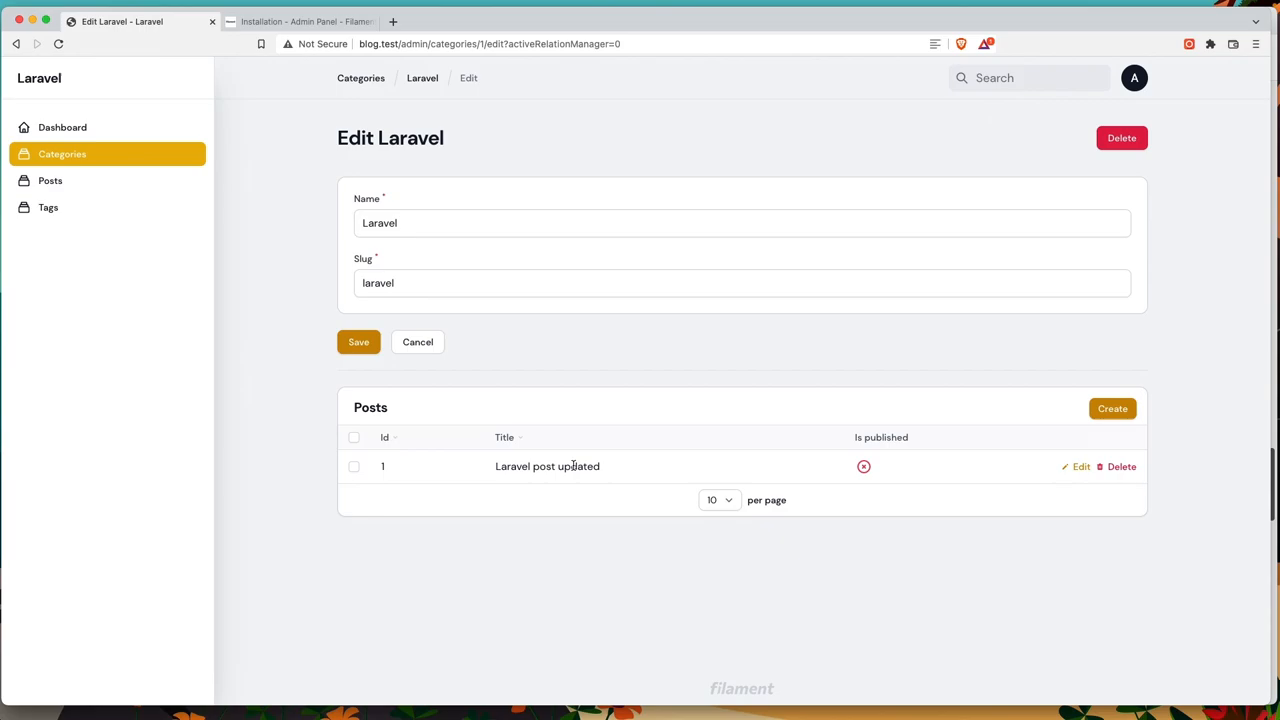
left_click(1080, 466)
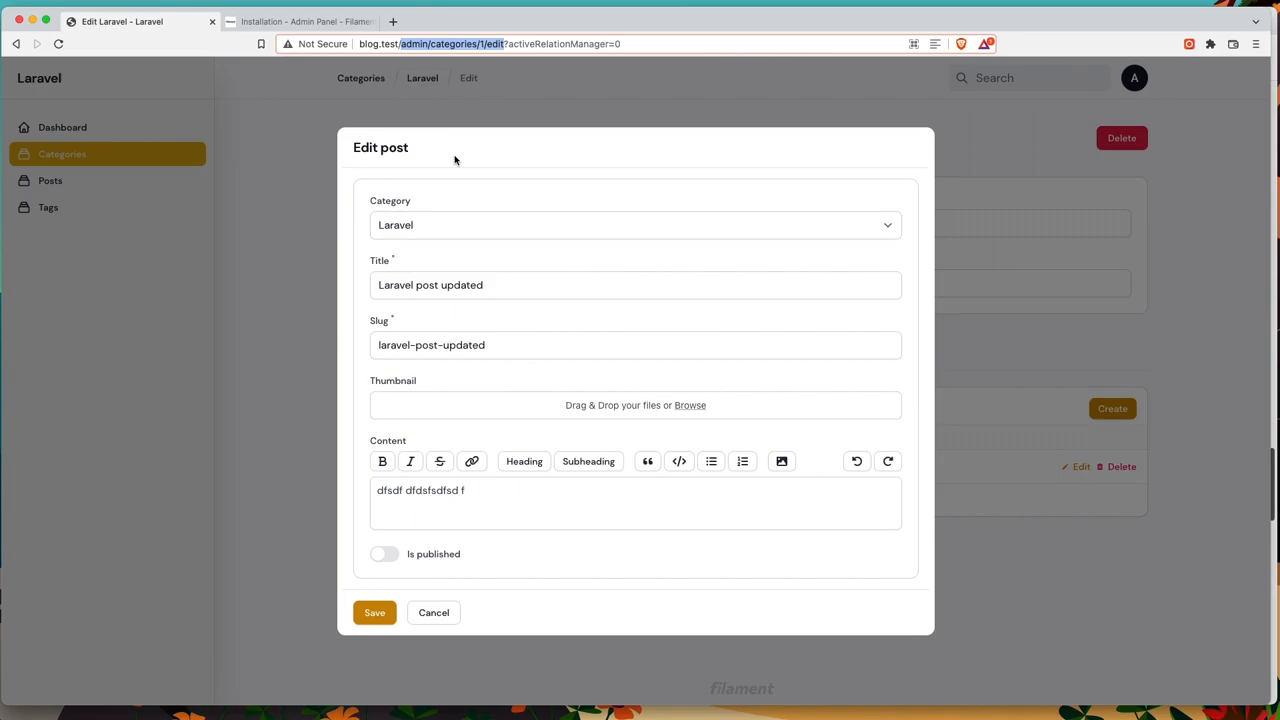
left_click(433, 612)
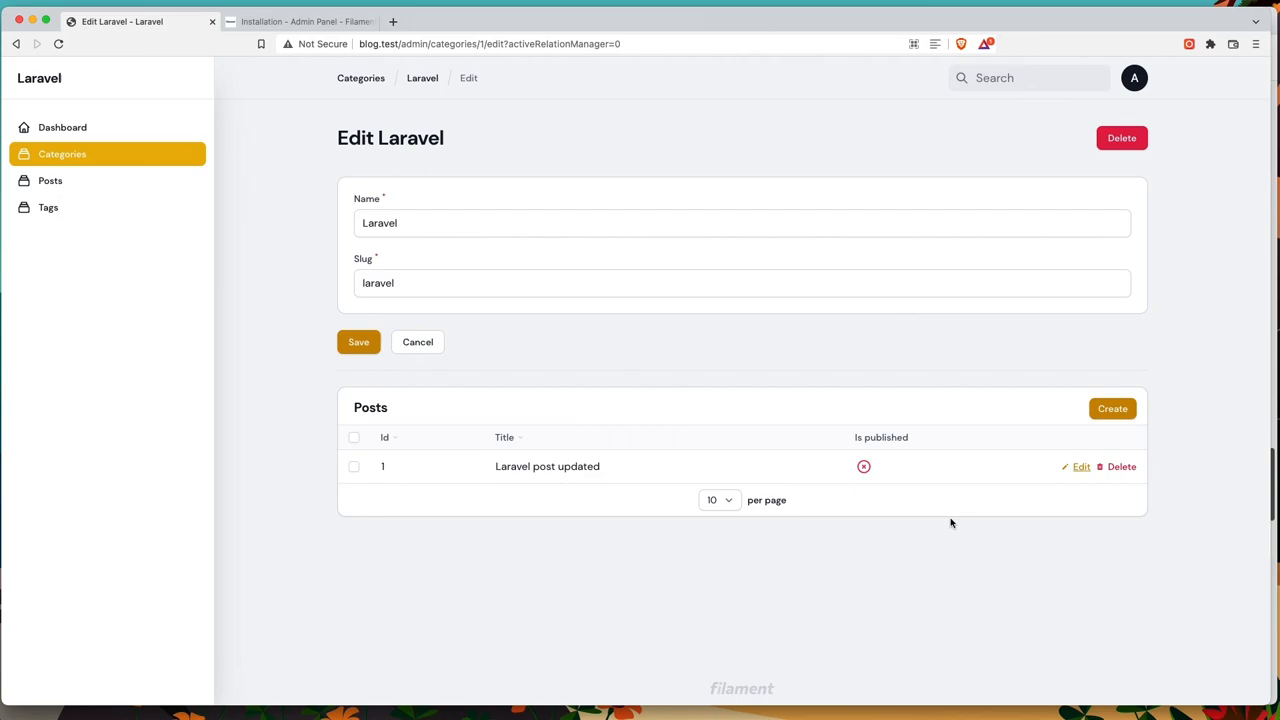
mouse_move(556, 424)
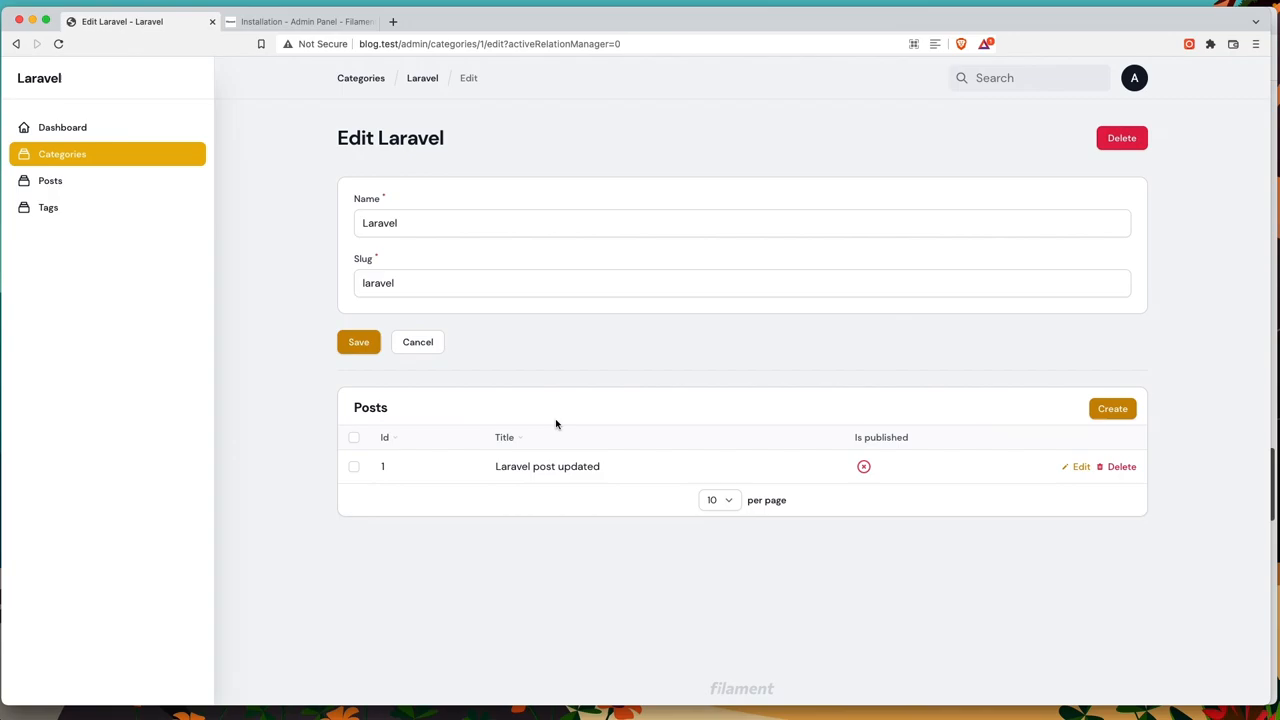
left_click(50, 181)
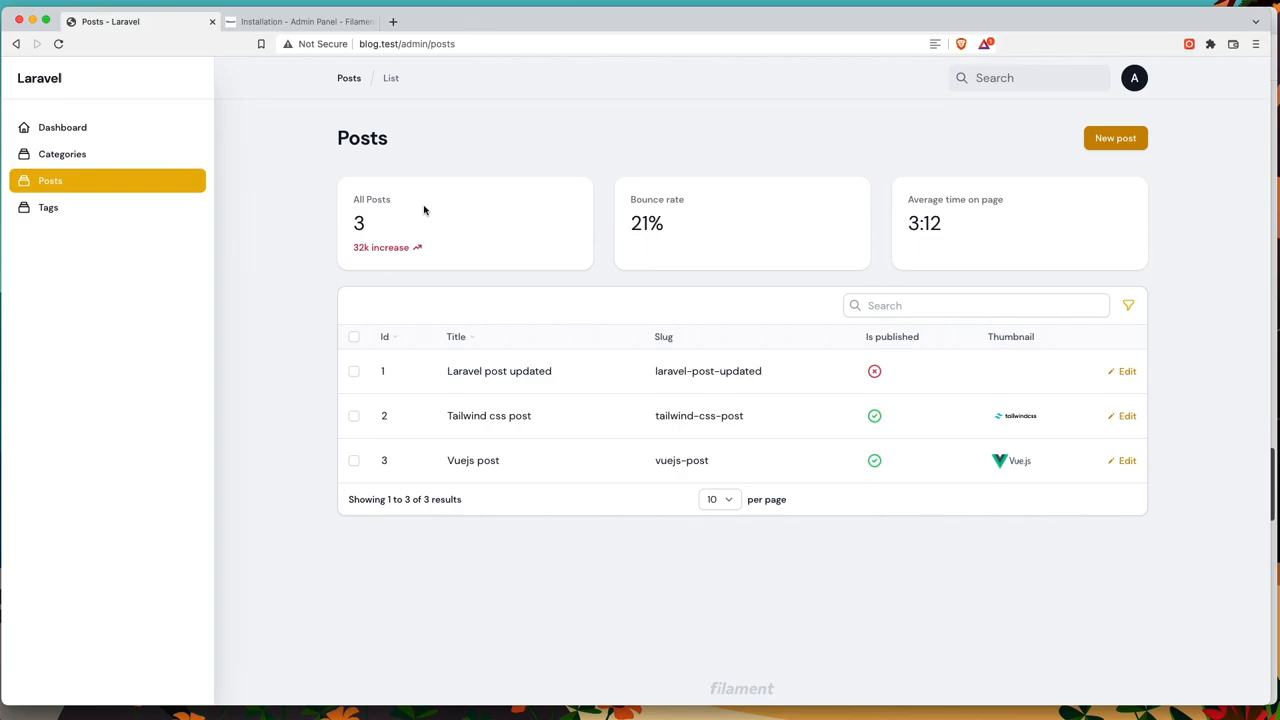
mouse_move(366, 232)
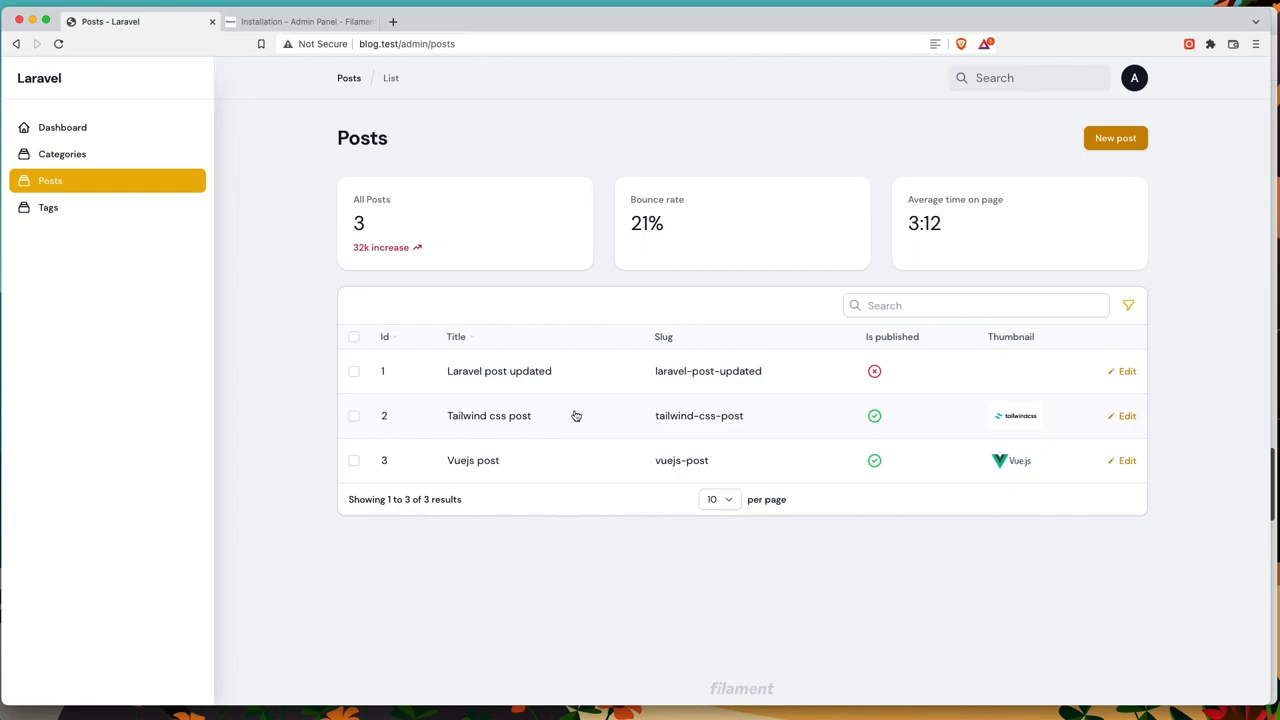
mouse_move(921, 338)
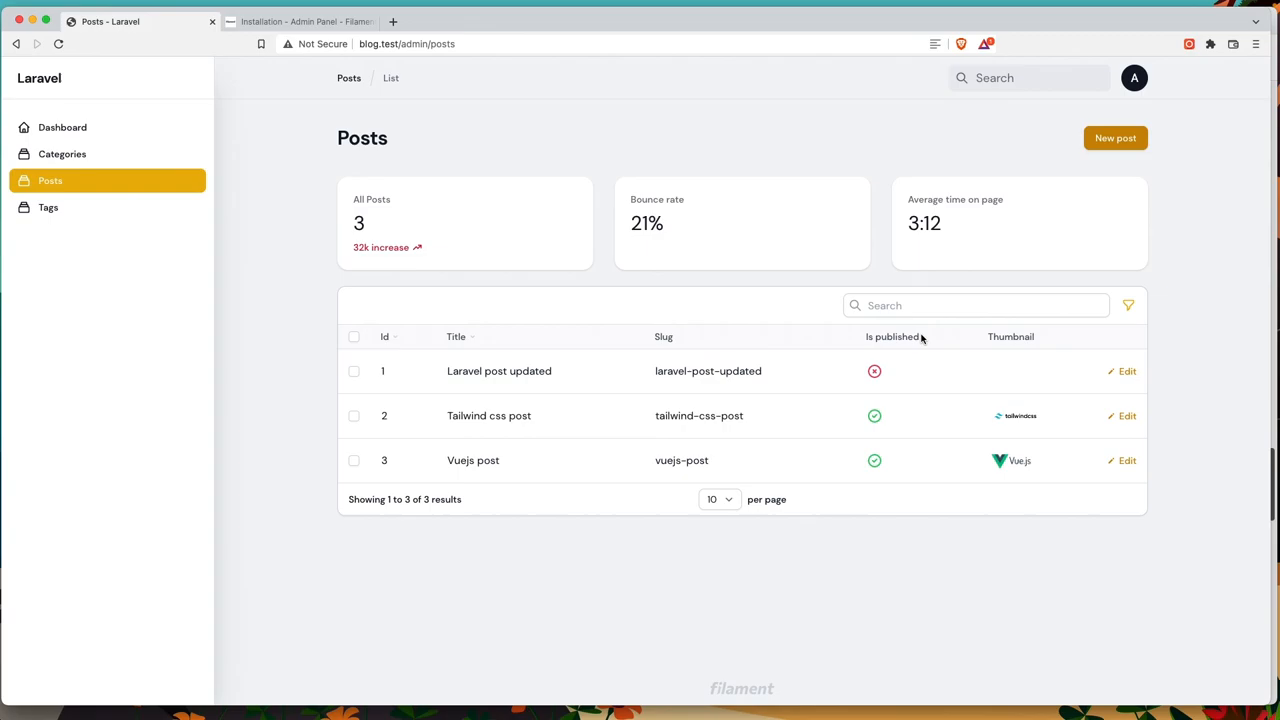
mouse_move(979, 393)
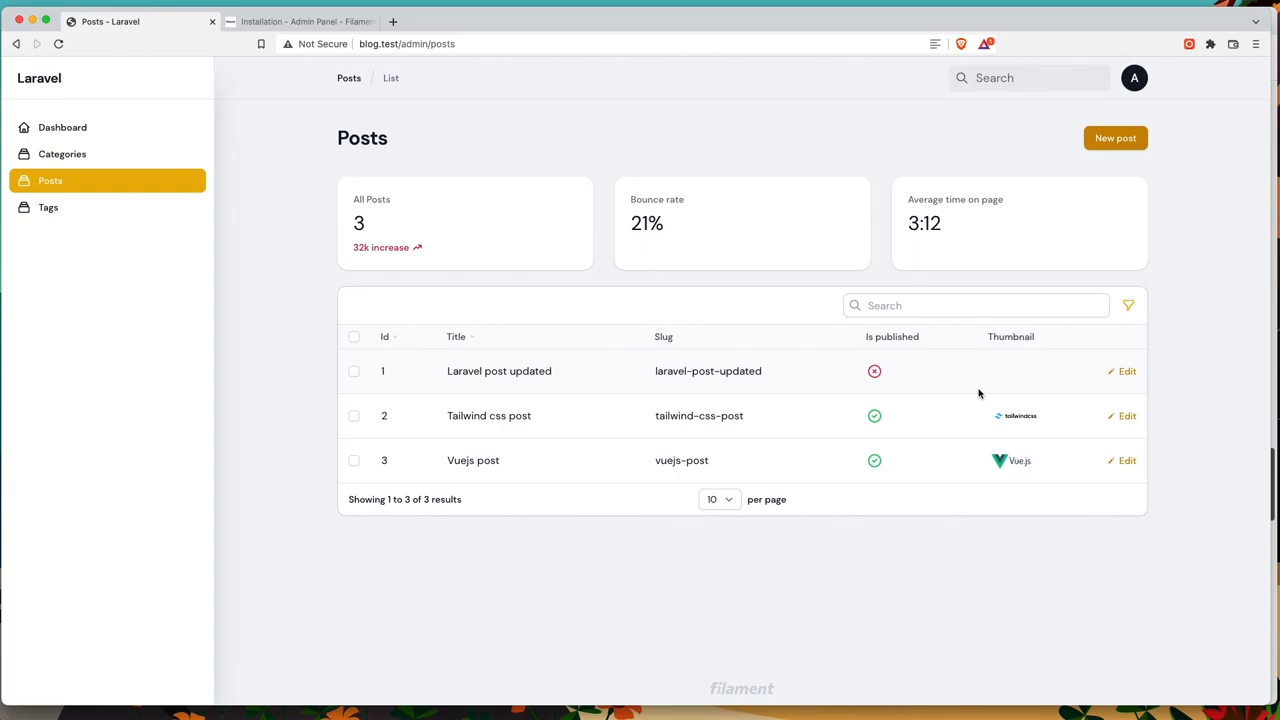
mouse_move(343, 176)
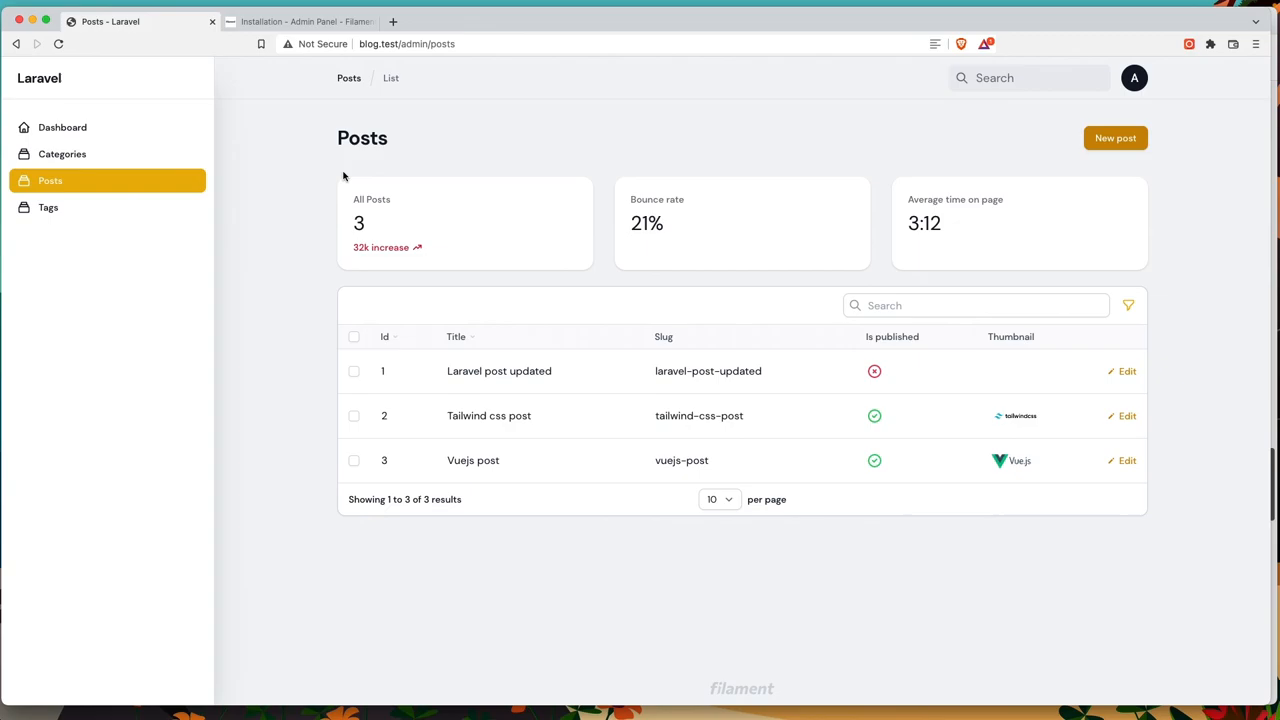
Step: Glance at the Filament plugins directory tab and return to the Posts admin tab
left_click(300, 21)
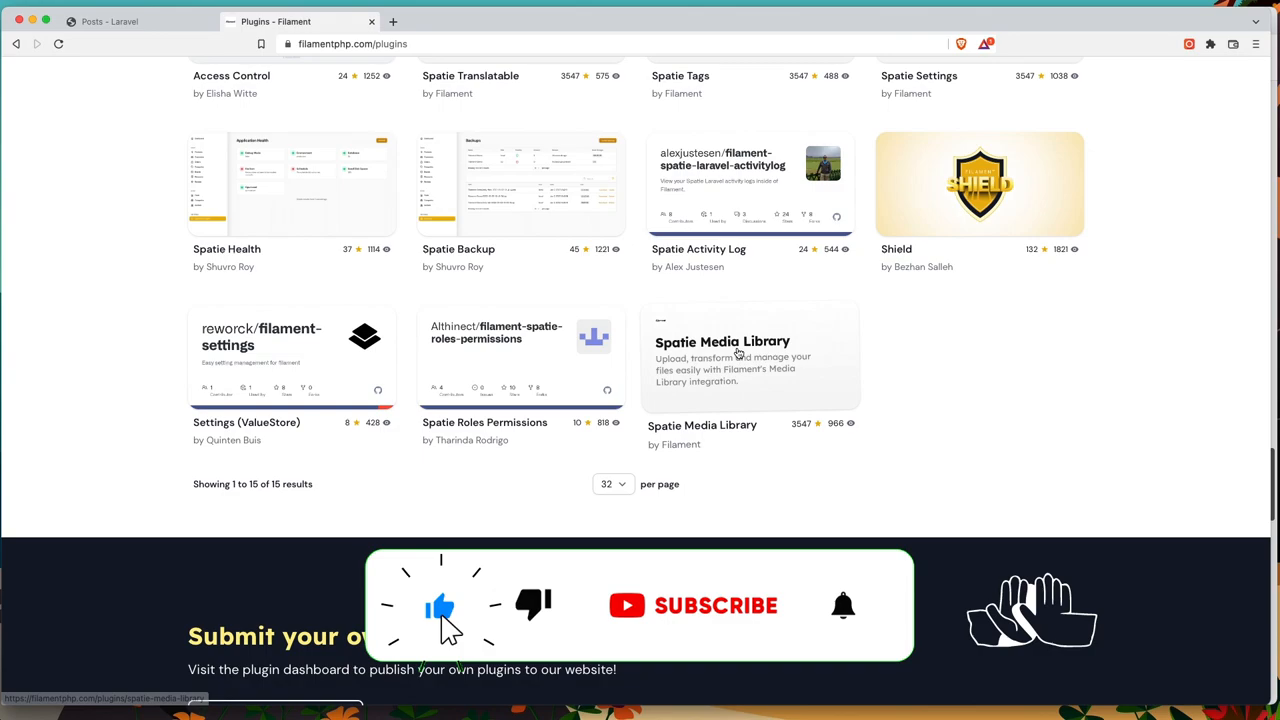
left_click(110, 21)
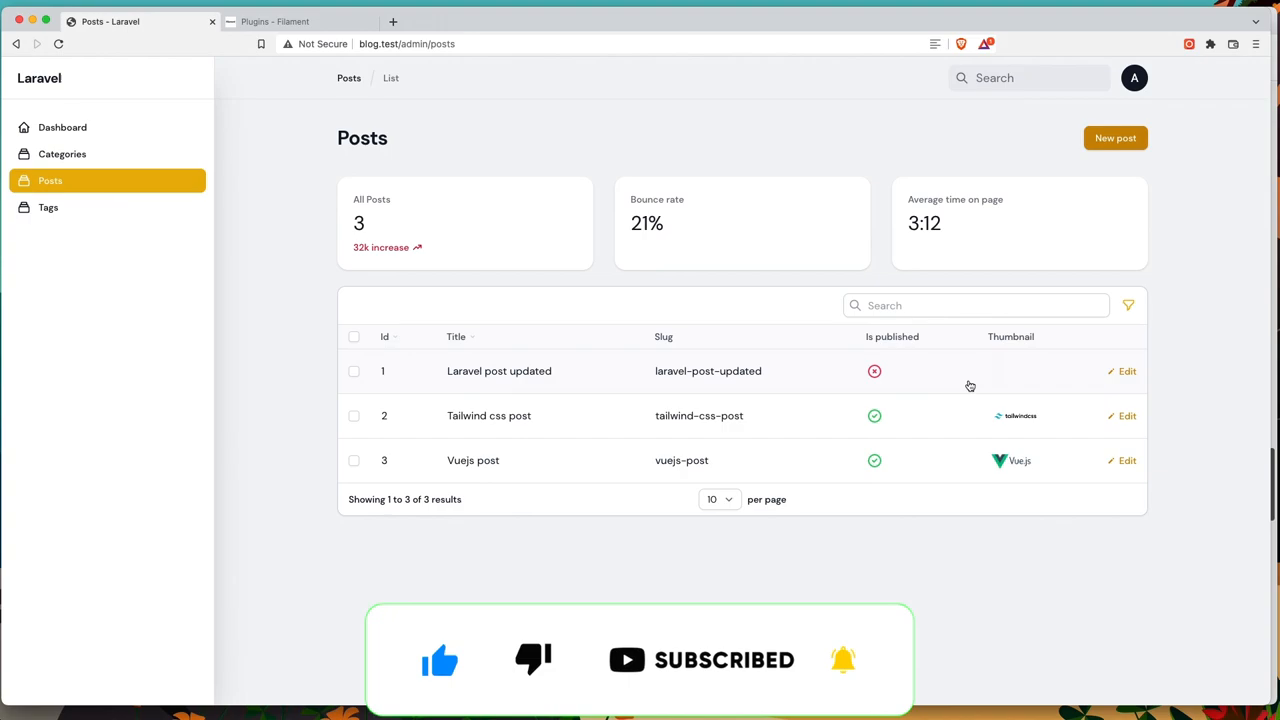
Step: Return to the Posts list and start editing the 'Laravel post updated' post
left_click(1115, 138)
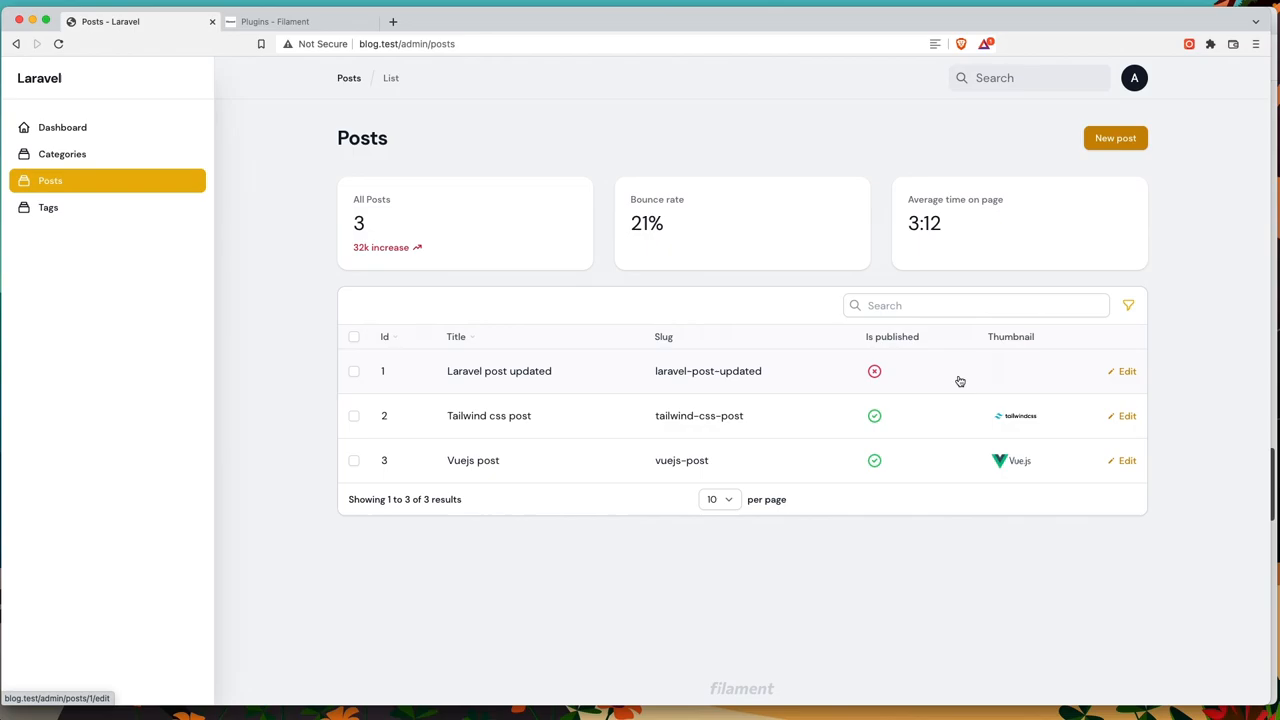
left_click(1122, 371)
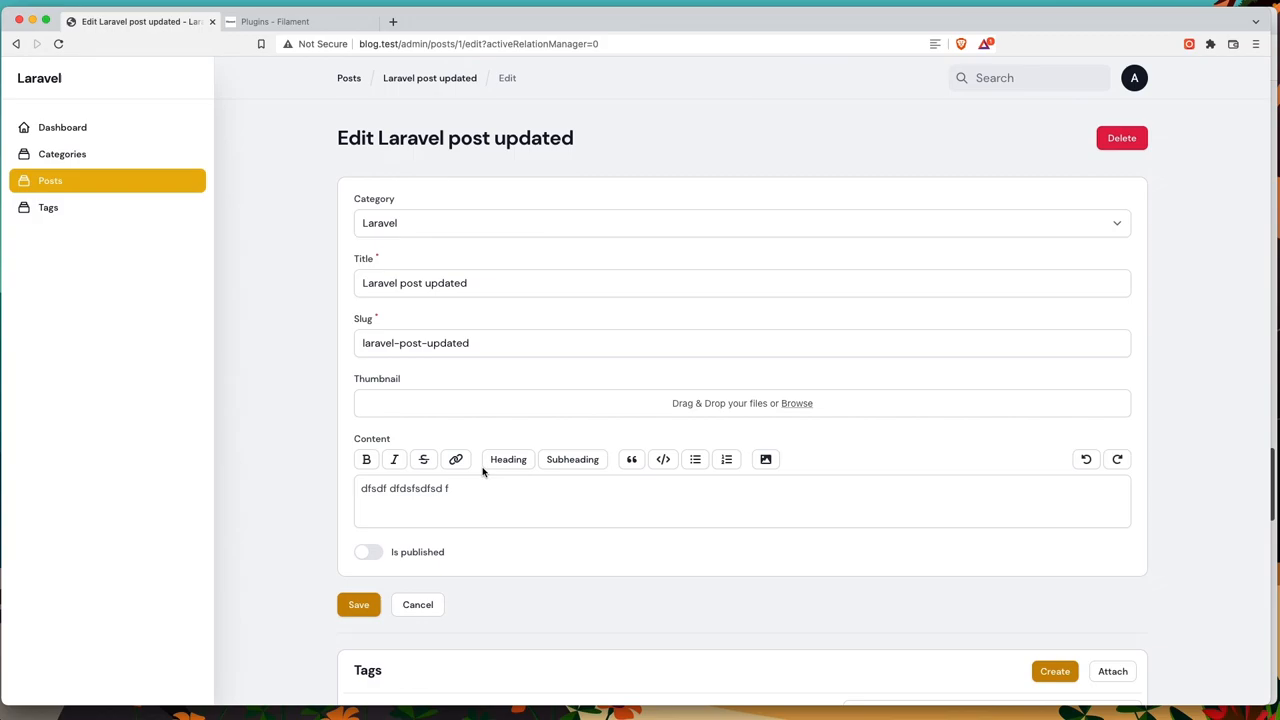
Step: Attach the existing 'eloquent' tag to the post via the Tags relation manager
scroll("down", 3)
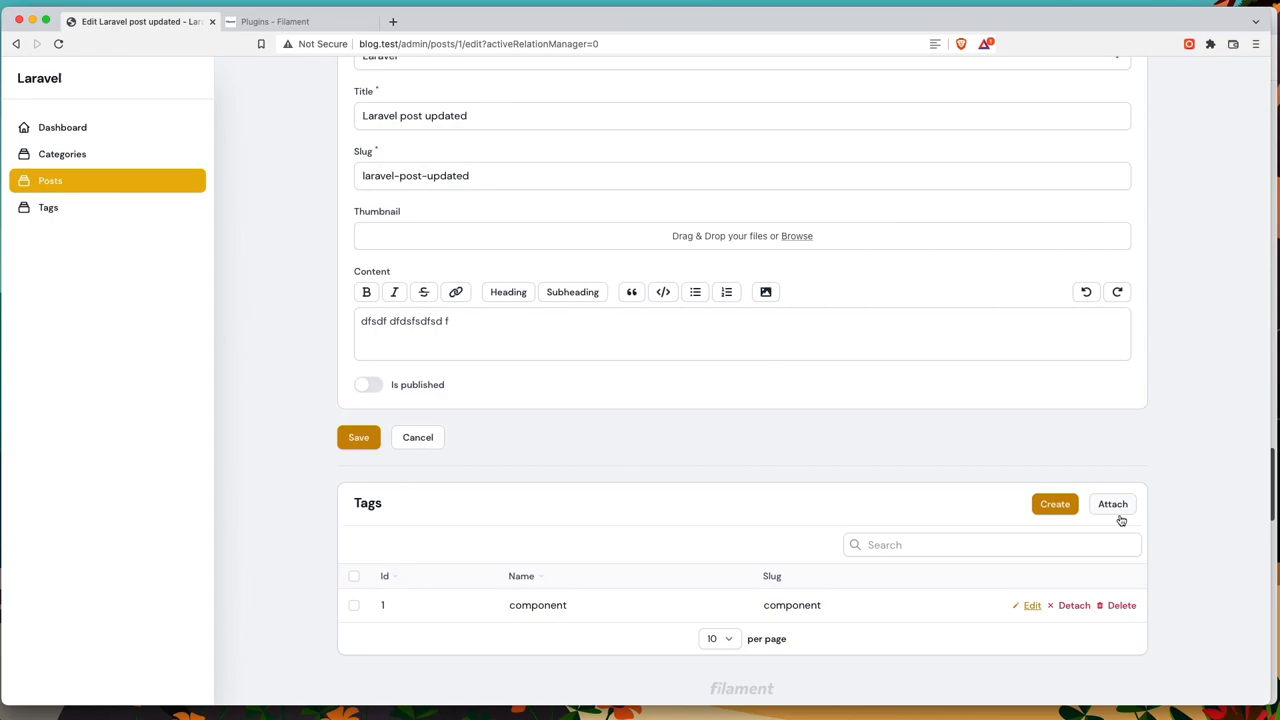
left_click(1112, 504)
type("eloquent")
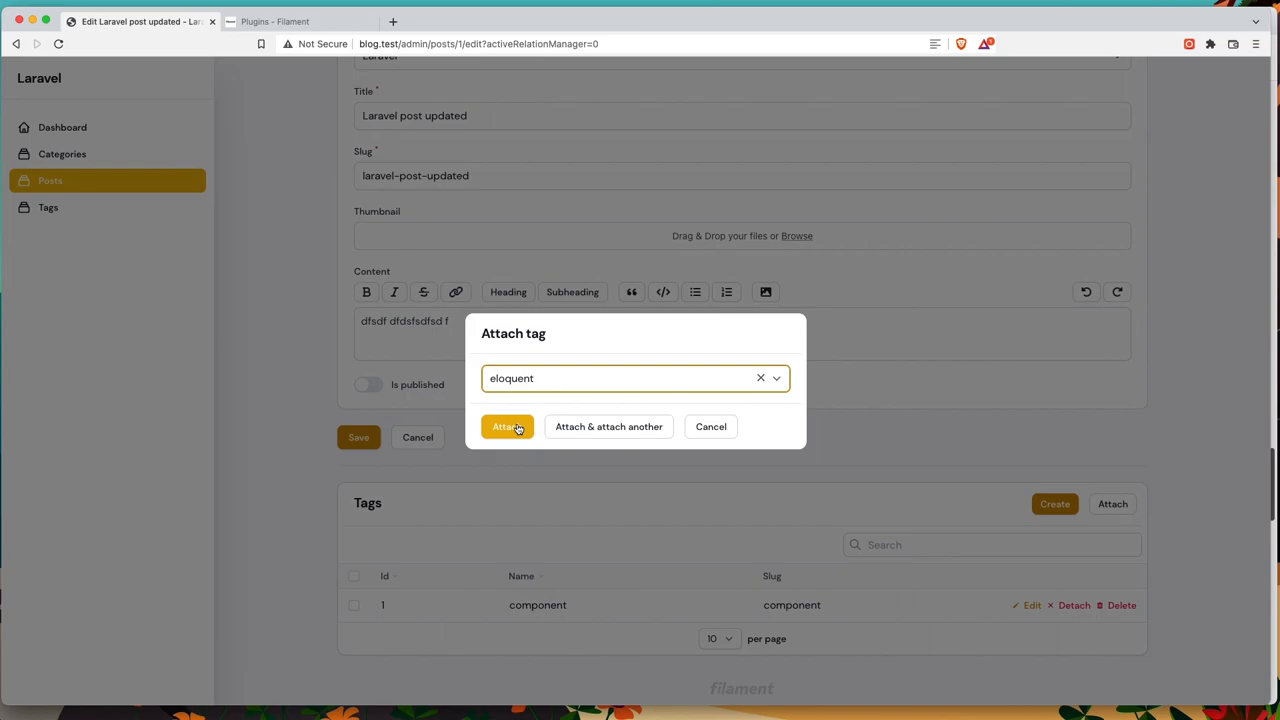
left_click(506, 427)
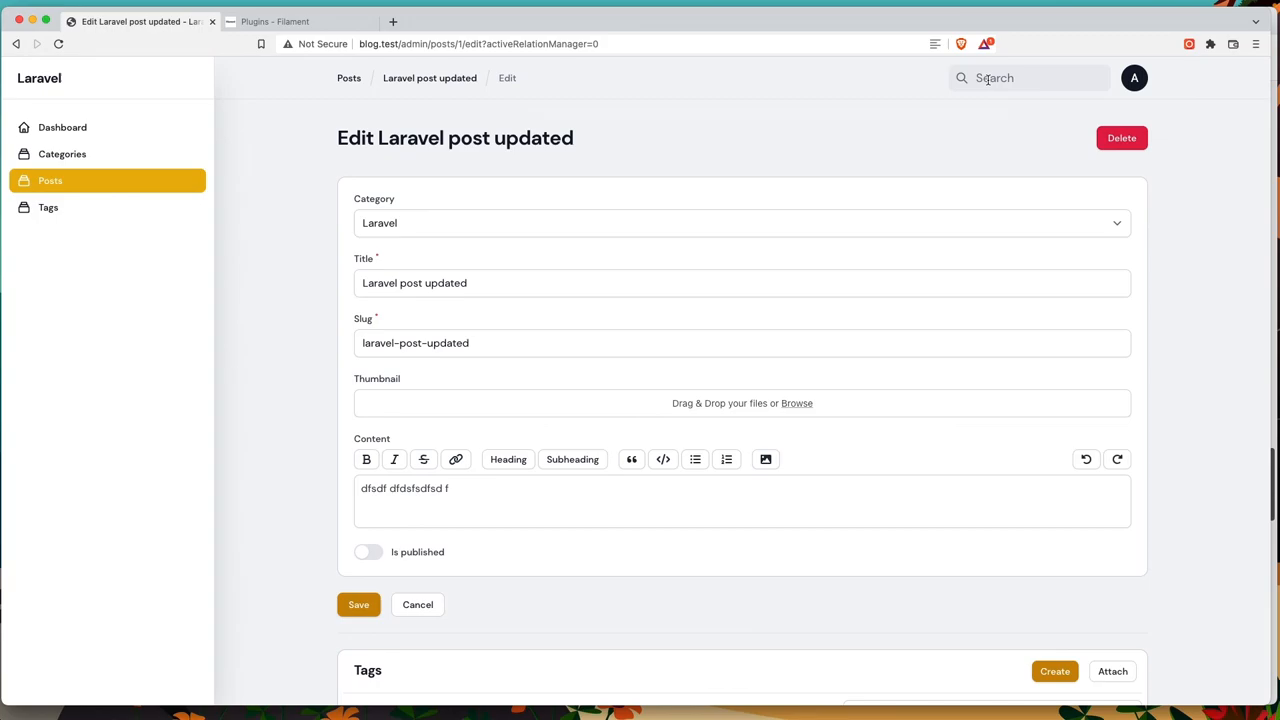
Step: Run a global search for 'vuejs' from the top bar
left_click(1028, 78)
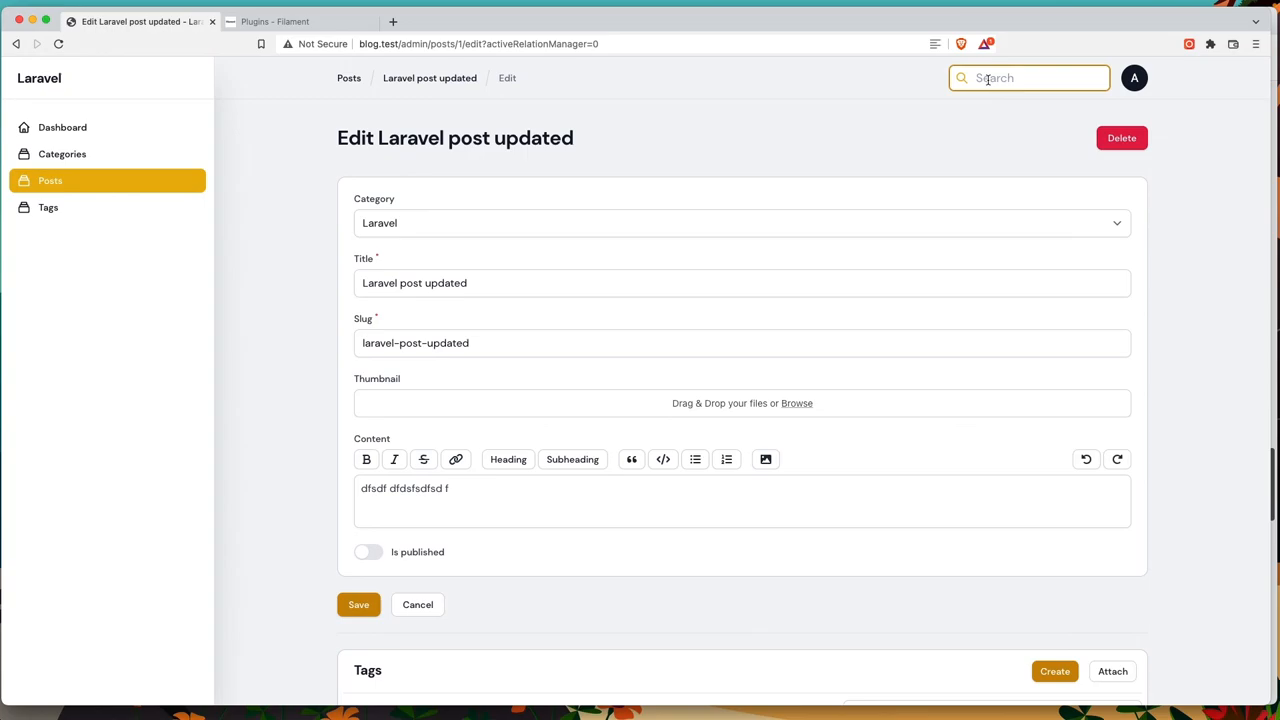
type("vuejs")
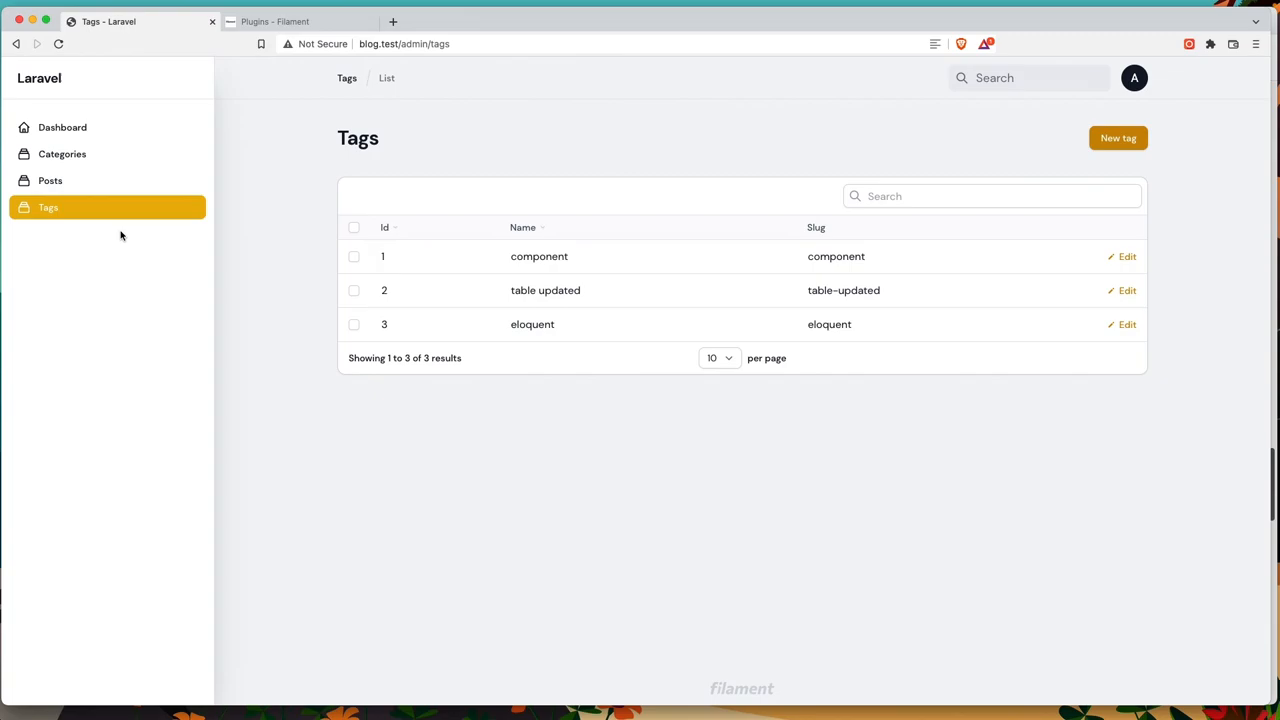
Step: View the component tag, peek at its related post in the edit modal without saving, then go to Posts
left_click(991, 196)
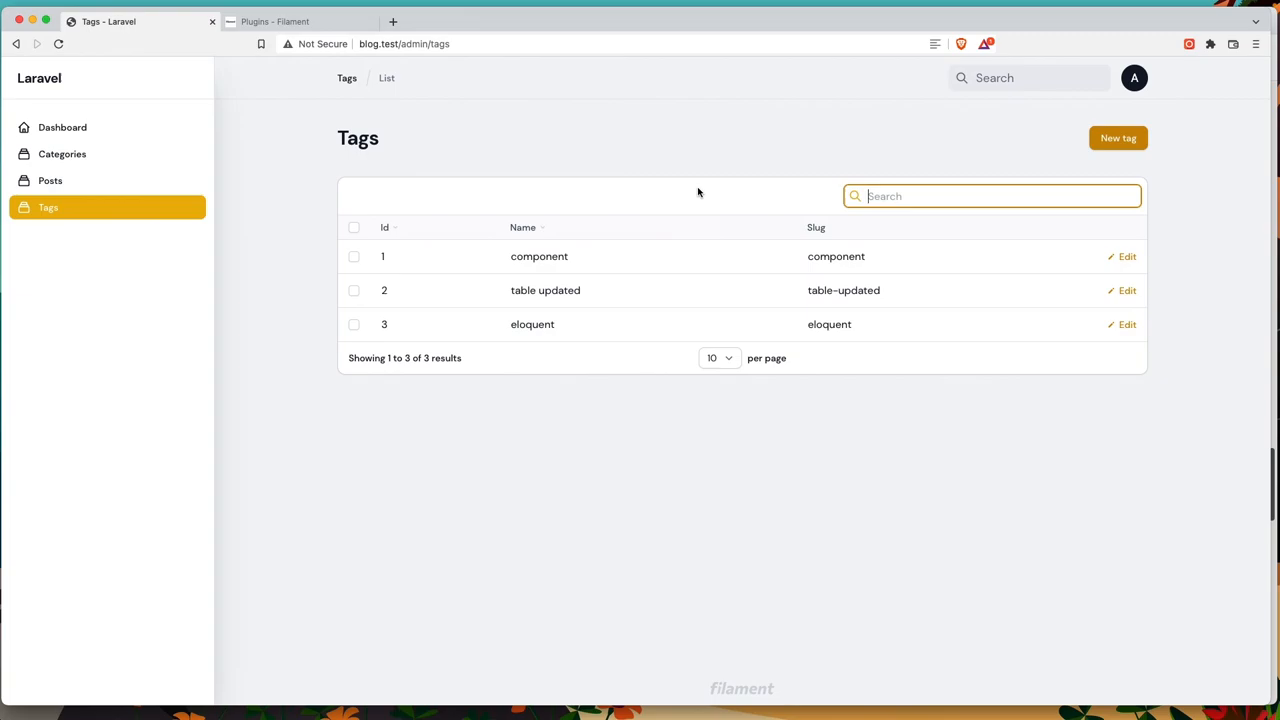
left_click(1127, 256)
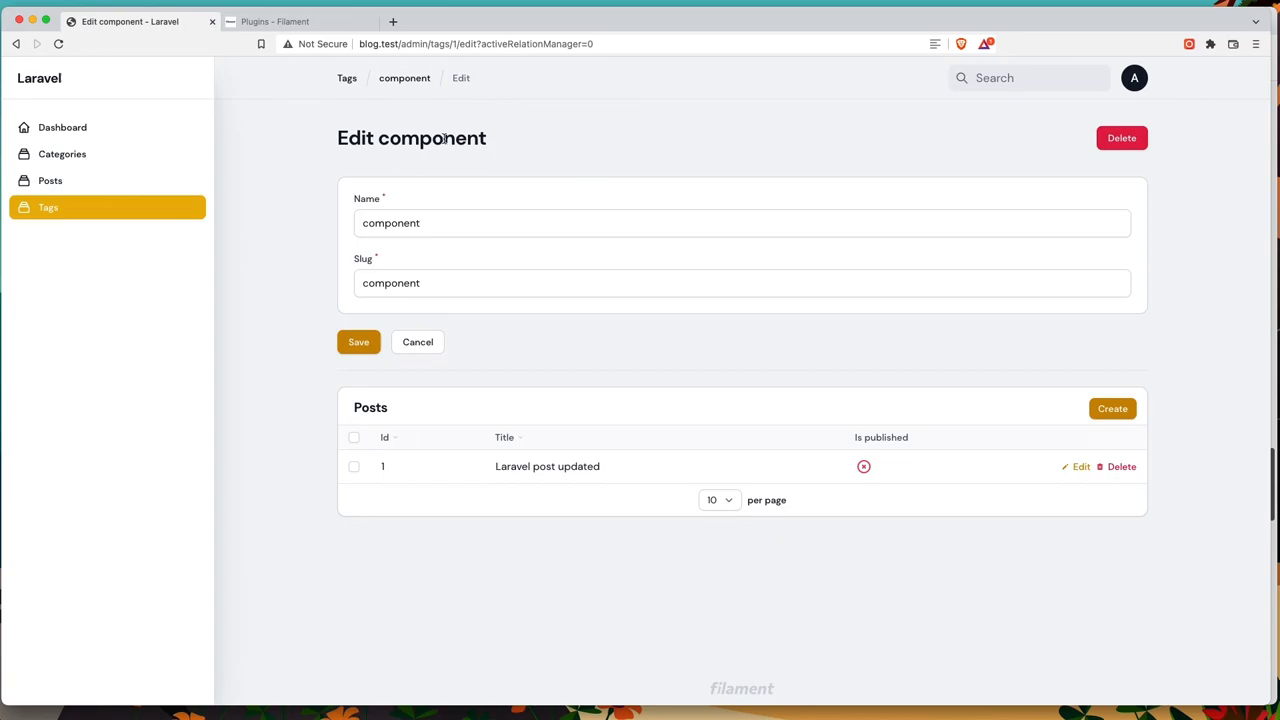
left_click(1079, 466)
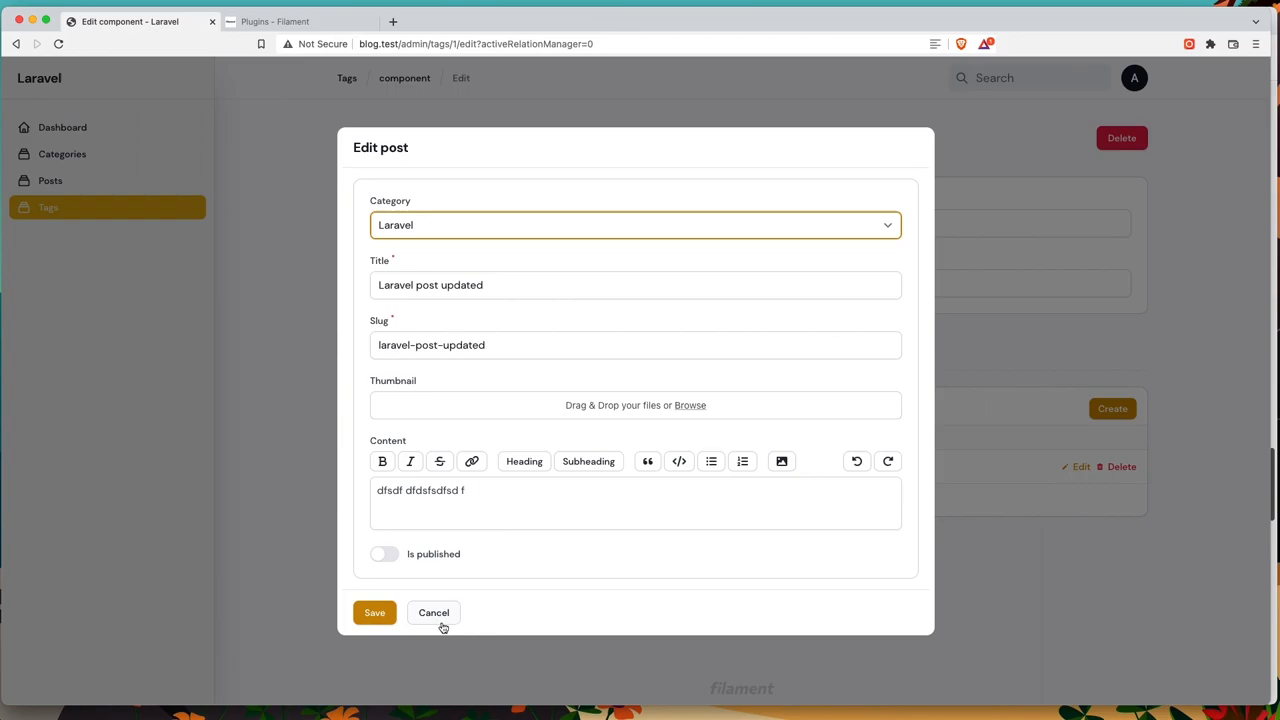
left_click(433, 612)
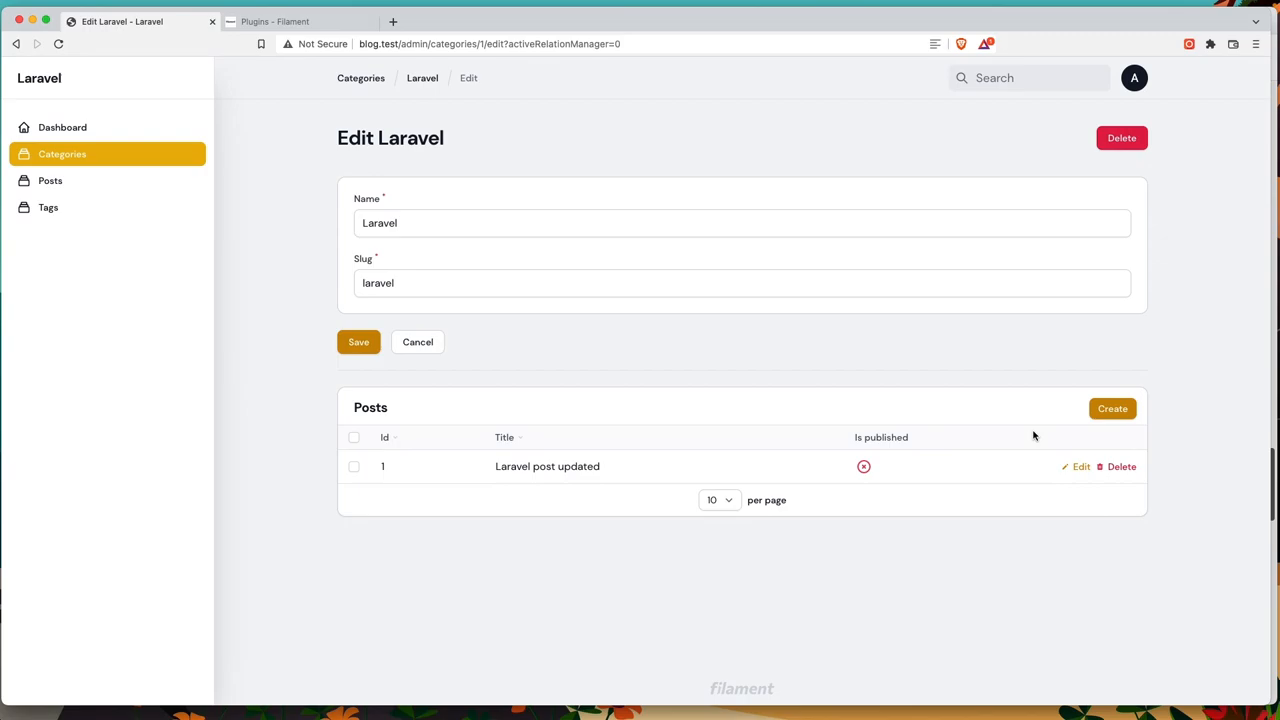
left_click(50, 180)
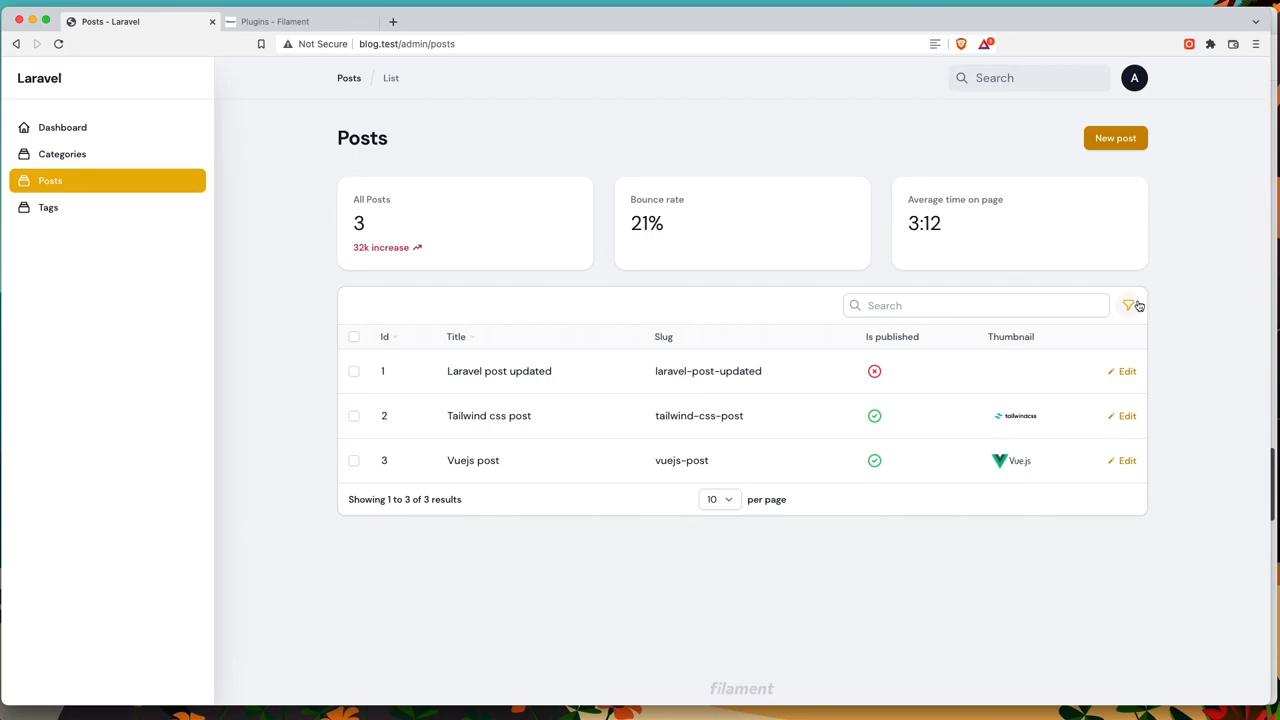
Step: Filter the Posts table: clear Published, pick the Laravel category, then switch to Vuejs
left_click(1129, 305)
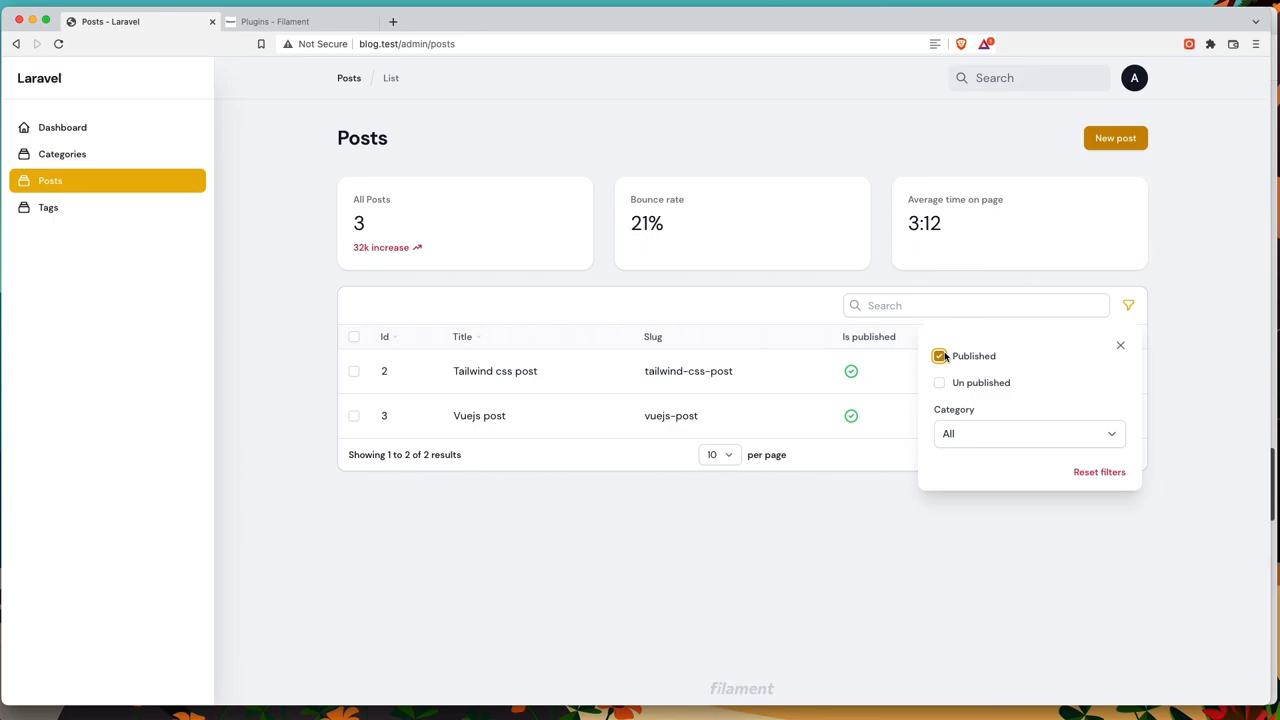
left_click(938, 382)
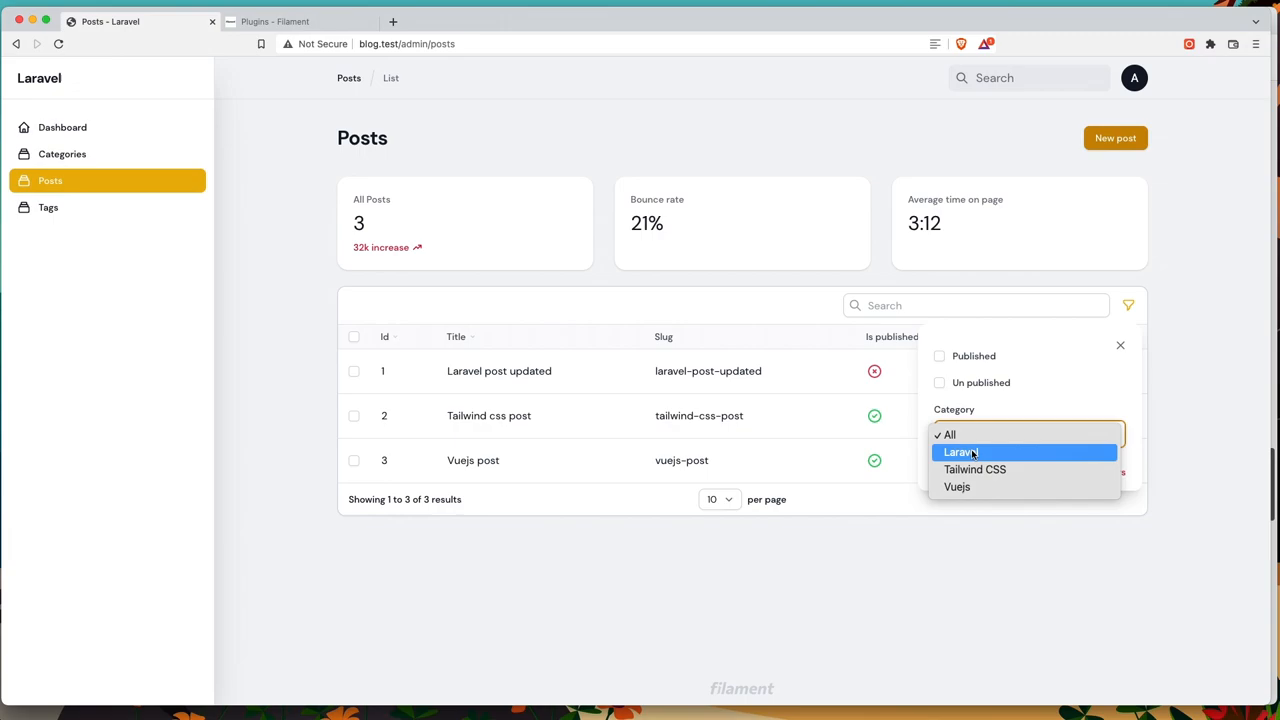
left_click(958, 452)
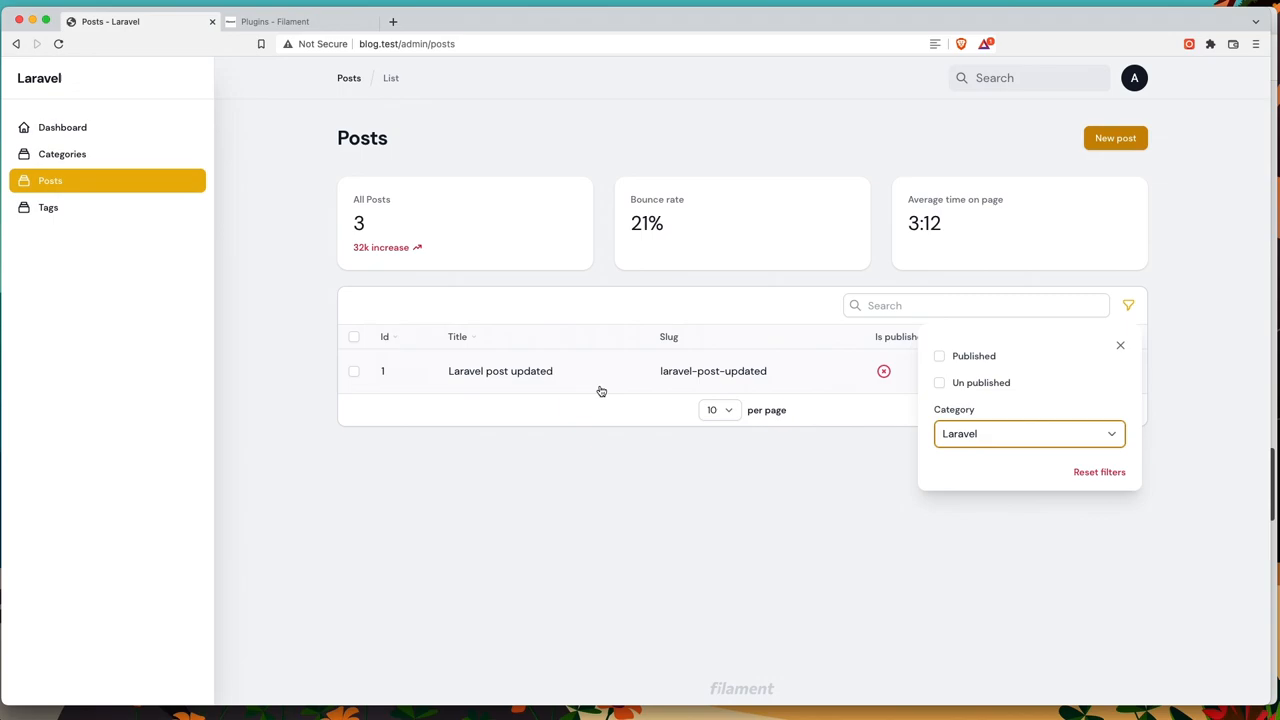
left_click(1025, 433)
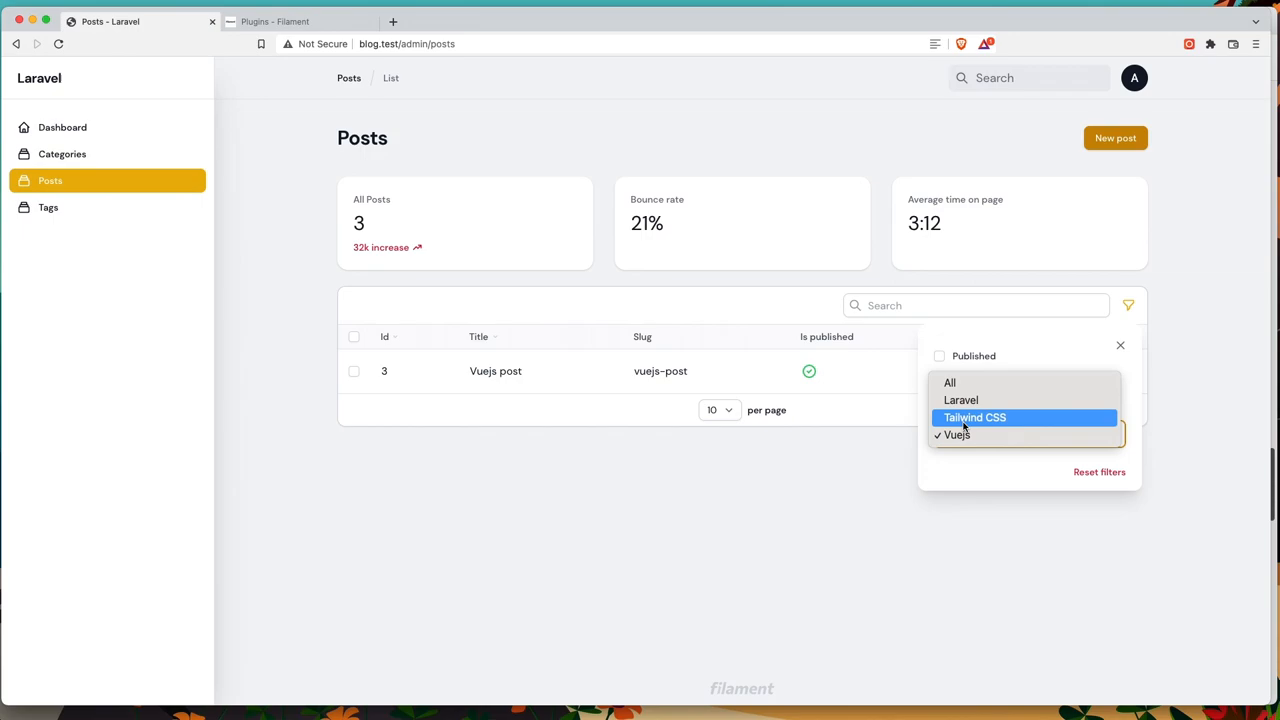